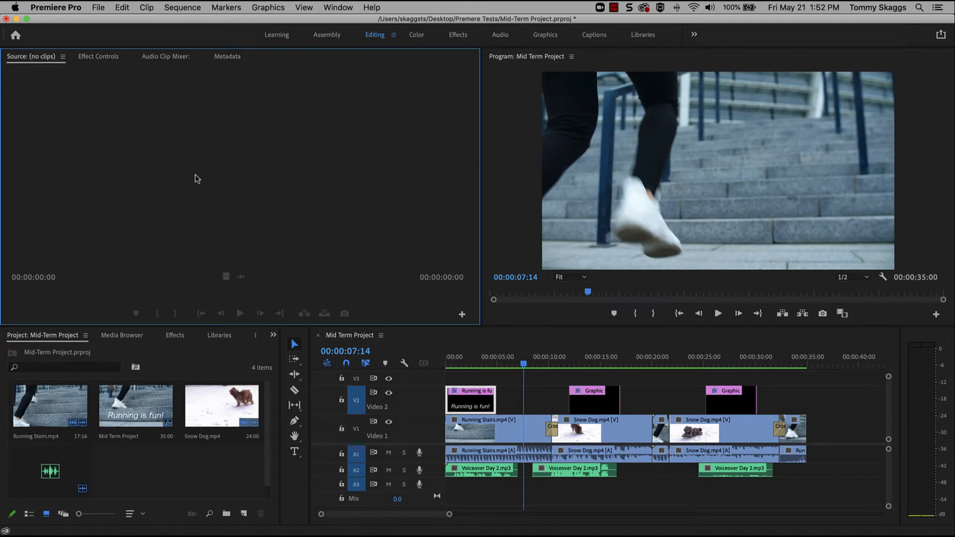
mouse_move(327, 285)
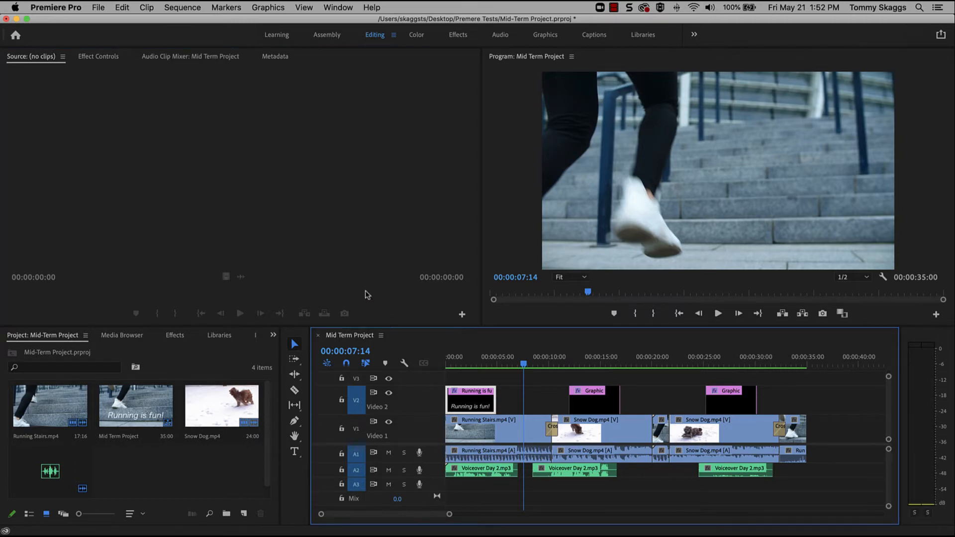
Step: Focus the Mid Term Project sequence timeline so it can be exported
left_click(98, 8)
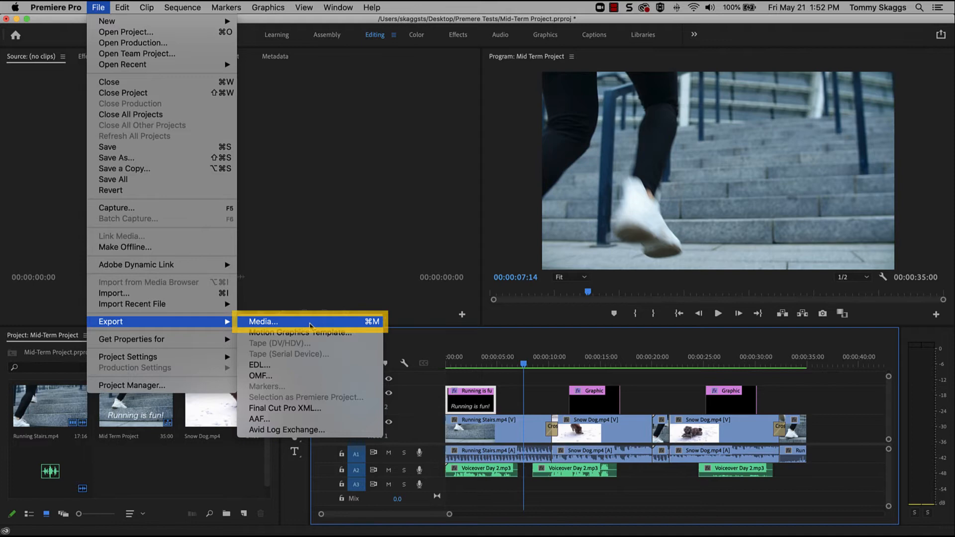
Step: Open export settings with H.264 format and the Match Source - High bitrate preset
left_click(262, 322)
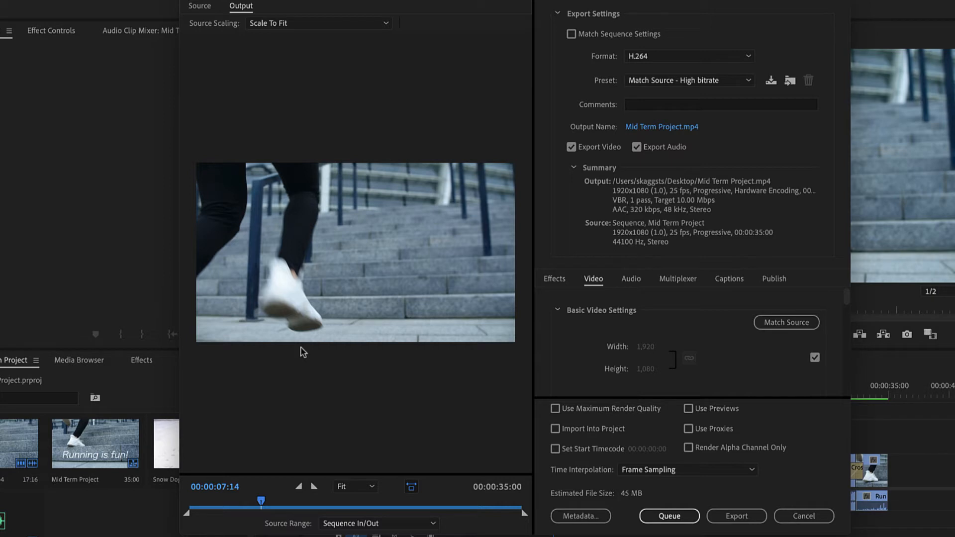
mouse_move(728, 68)
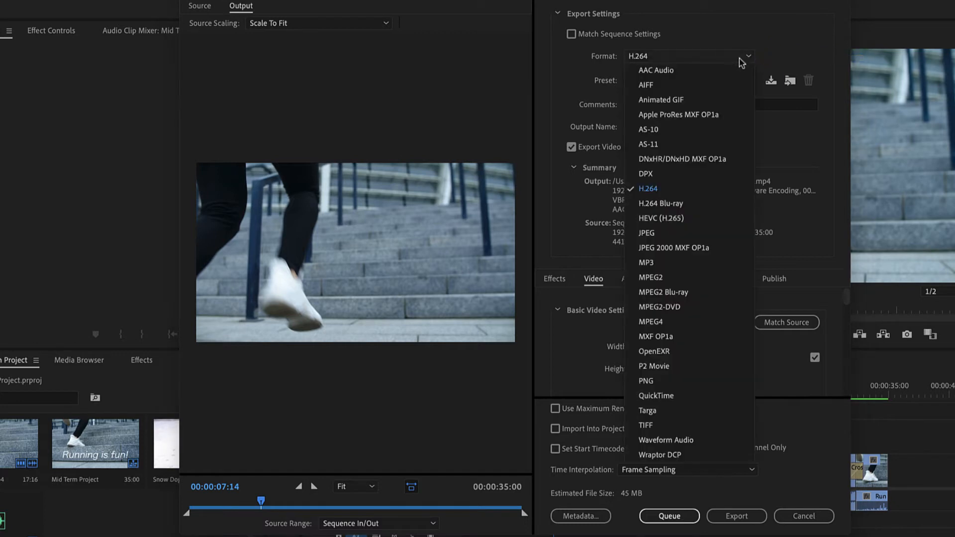
mouse_move(689, 188)
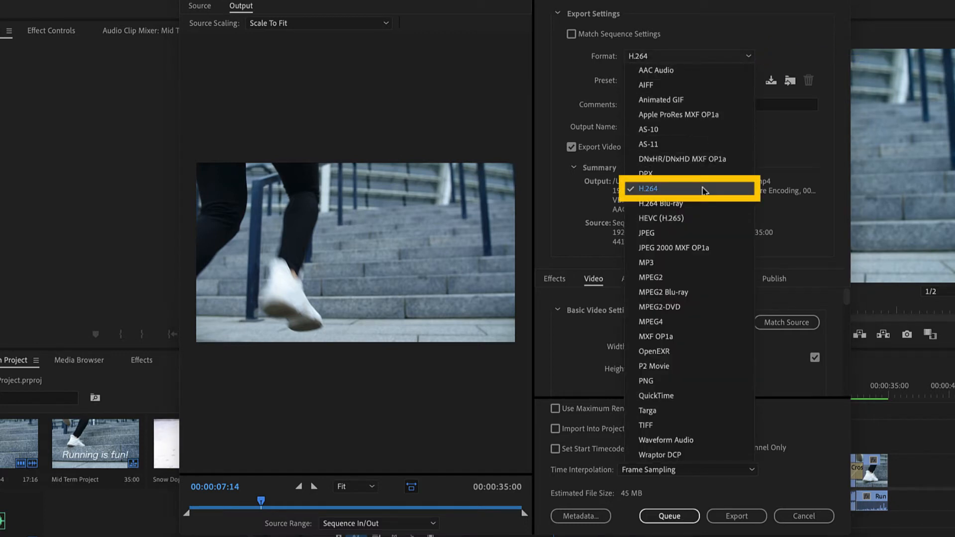
left_click(647, 188)
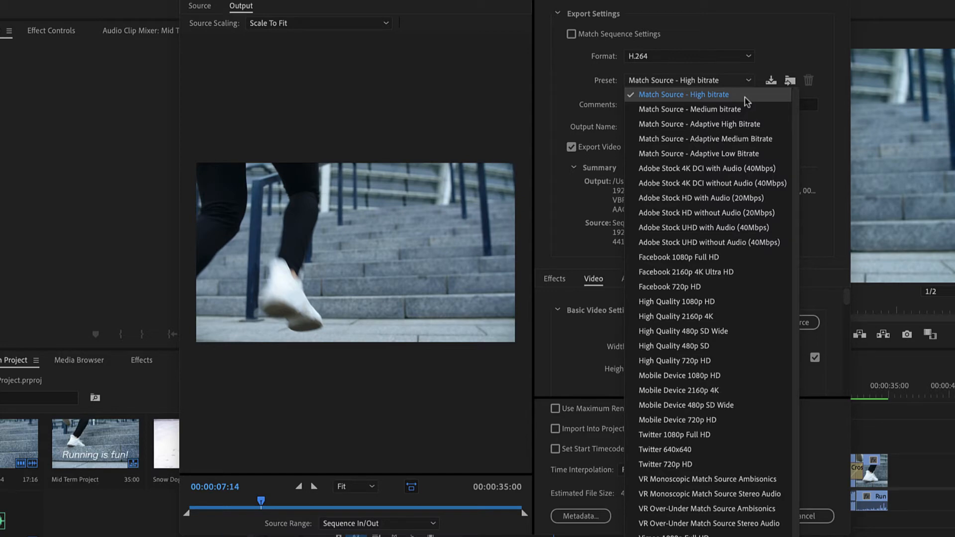
left_click(683, 94)
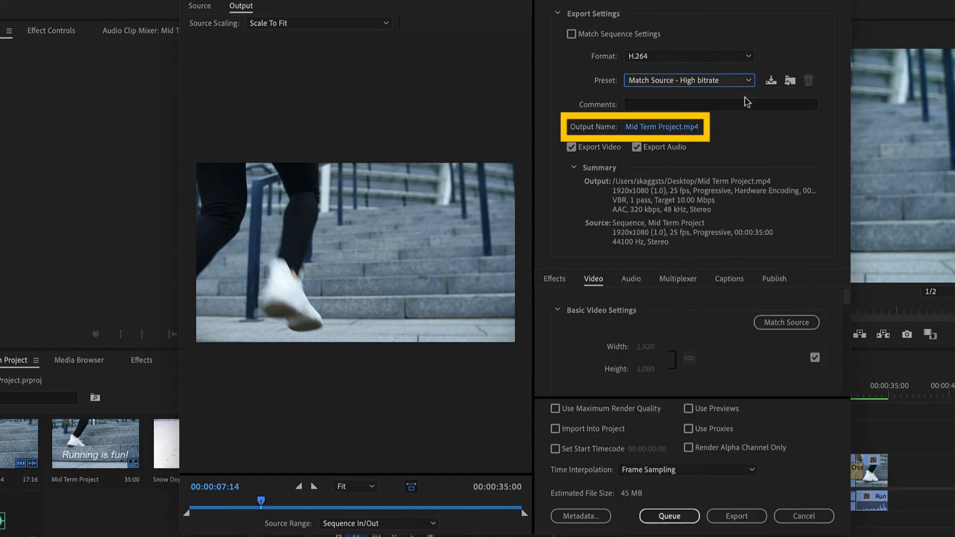
Step: Rename the output to 'Mid Term Project-Final Version' and save it to the Desktop
left_click(661, 127)
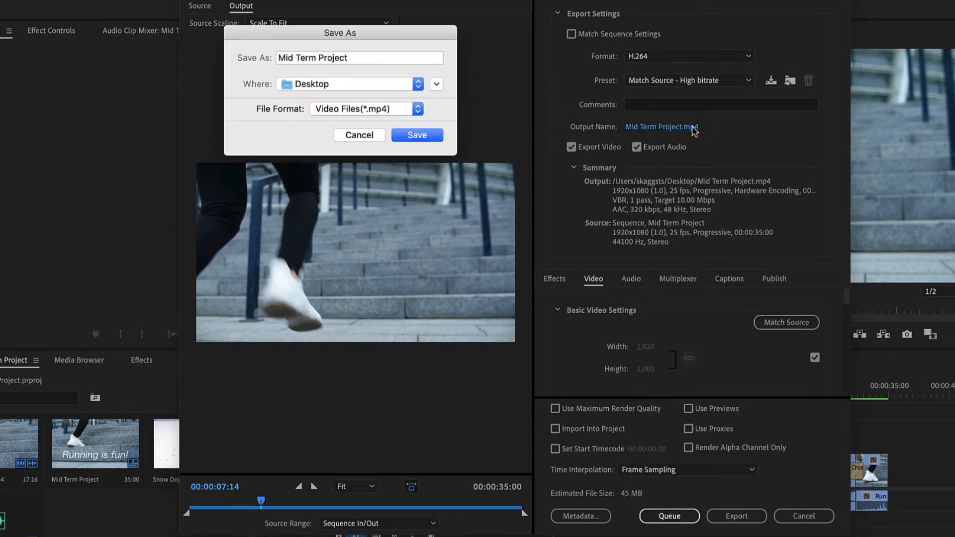
left_click(359, 57)
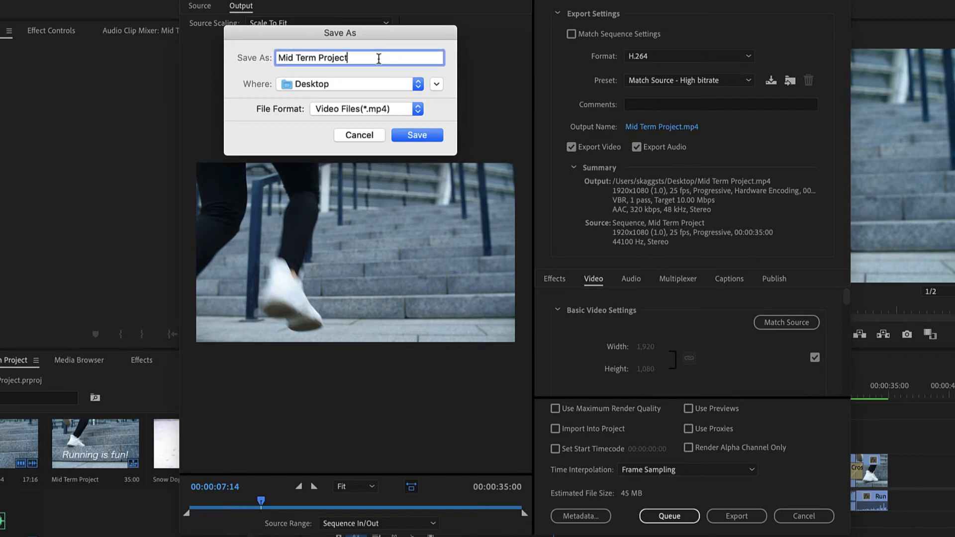
type("-Final Version")
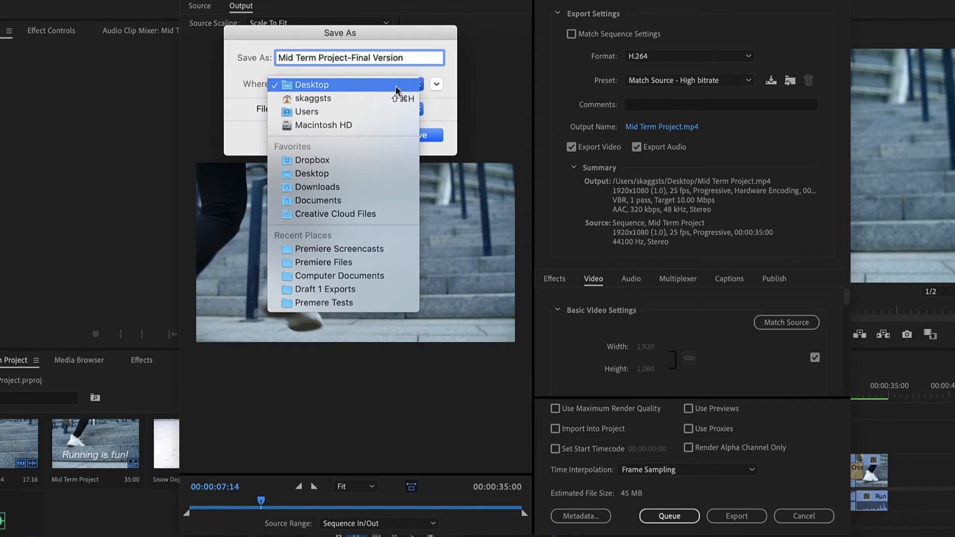
left_click(313, 84)
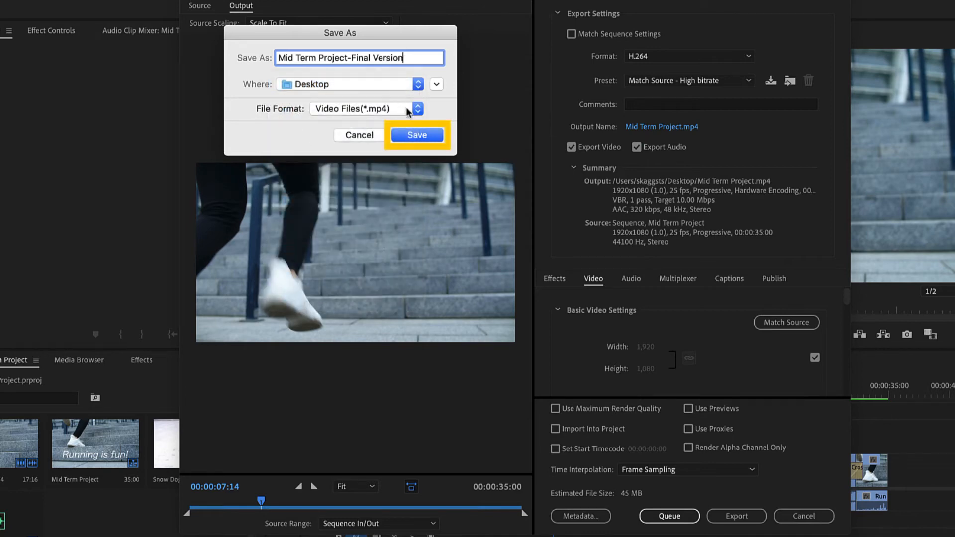
left_click(417, 135)
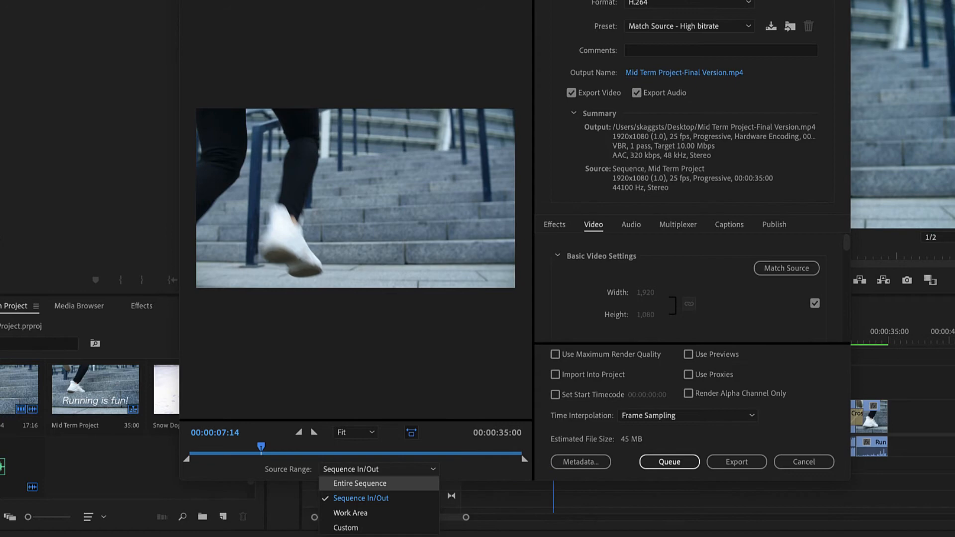
mouse_move(360, 483)
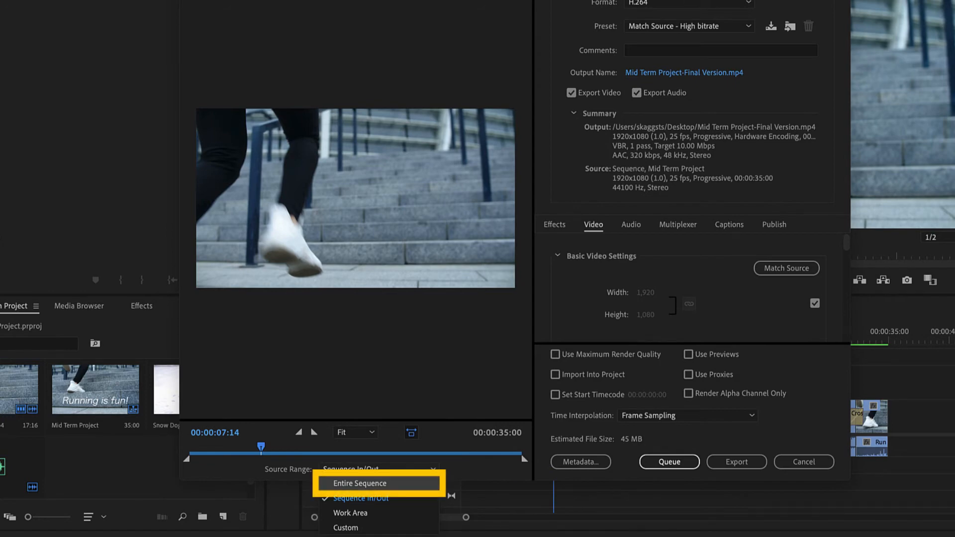
Step: Set Source Range to Entire Sequence and start exporting
left_click(360, 483)
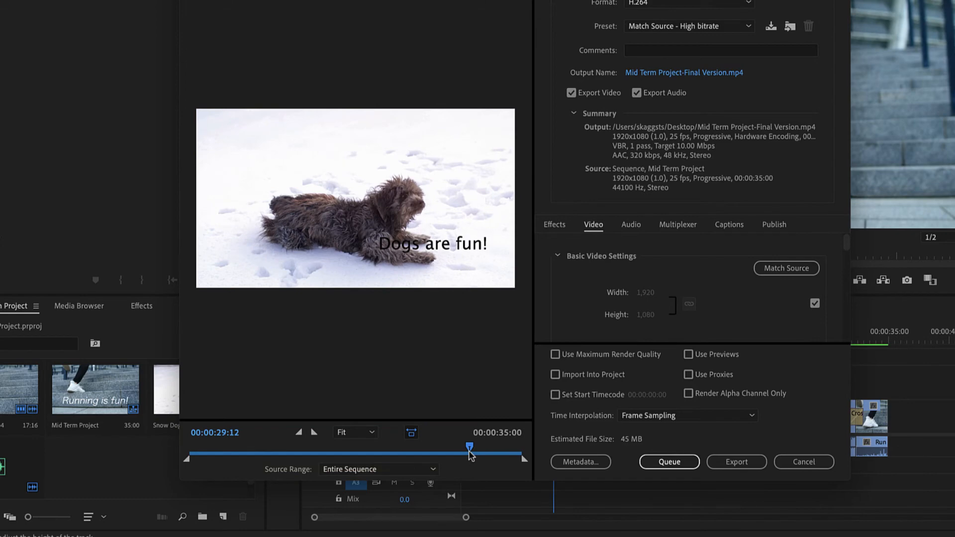
left_click(736, 462)
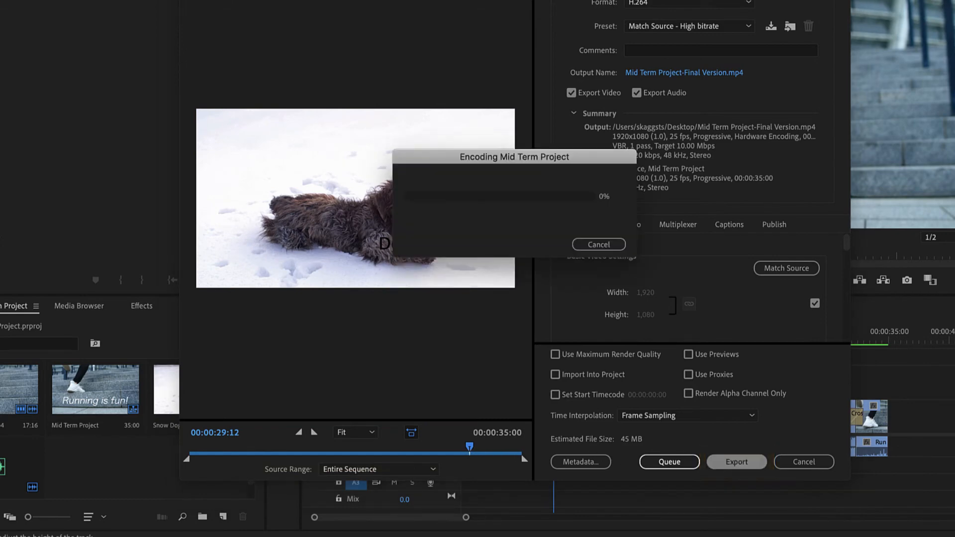